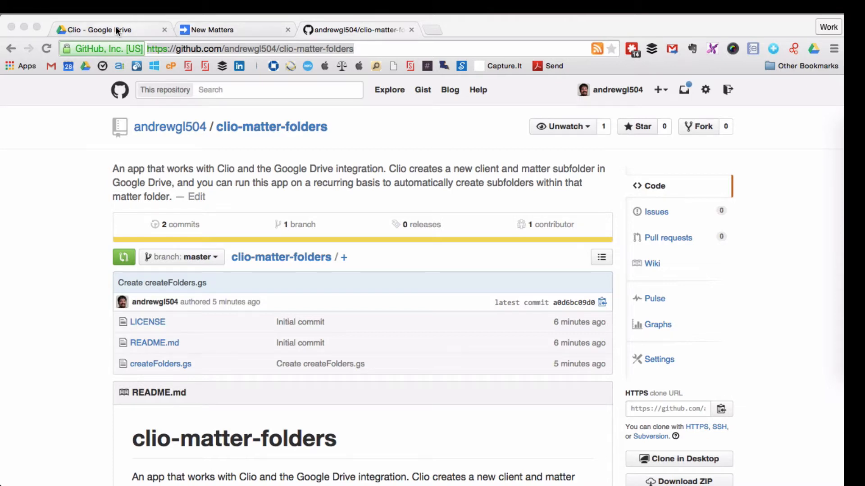
# - From the Clio folder in Google Drive, create a new Google Apps Script file
pyautogui.click(99, 30)
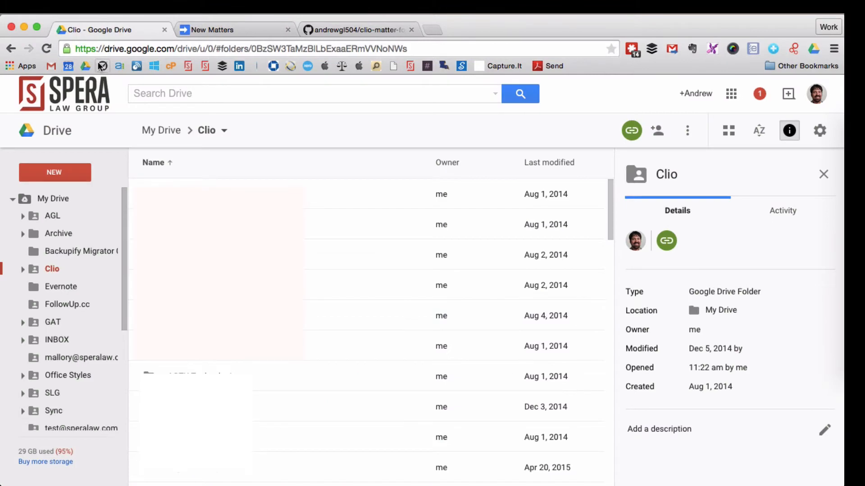
pyautogui.moveTo(54, 172)
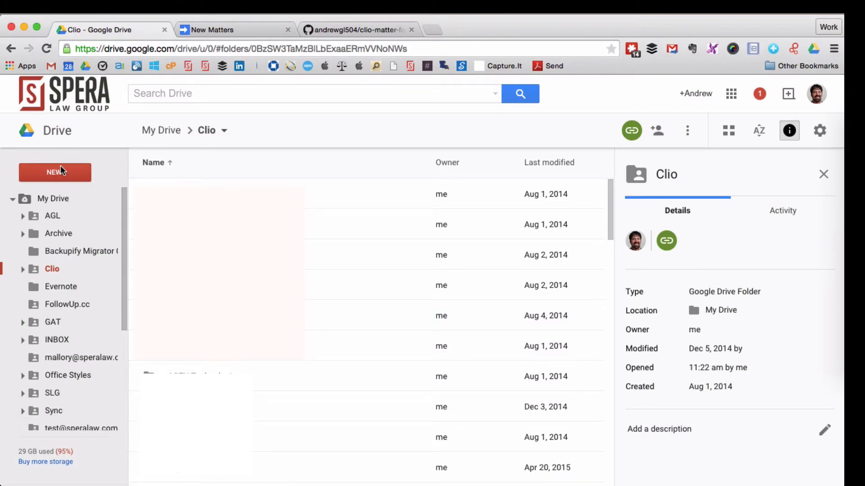
pyautogui.click(54, 172)
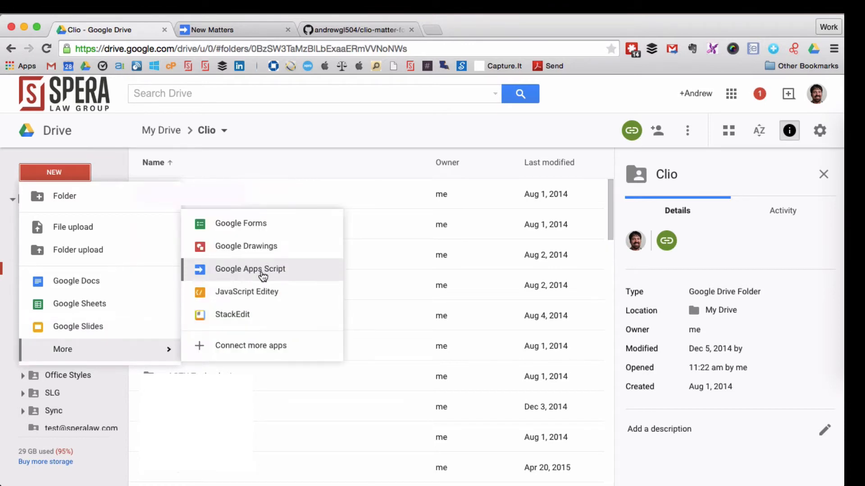
pyautogui.click(250, 268)
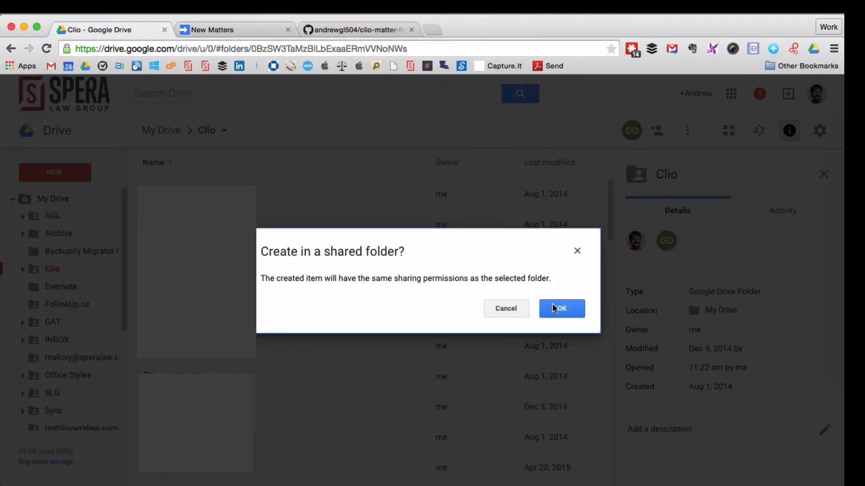
# - Accept the shared-folder prompt and start a blank project named 'Create Matter Folders'
pyautogui.click(560, 308)
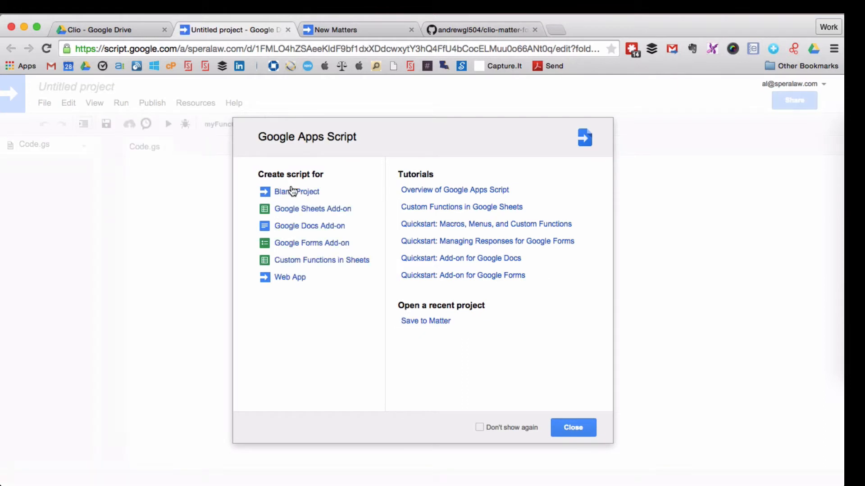
pyautogui.click(296, 192)
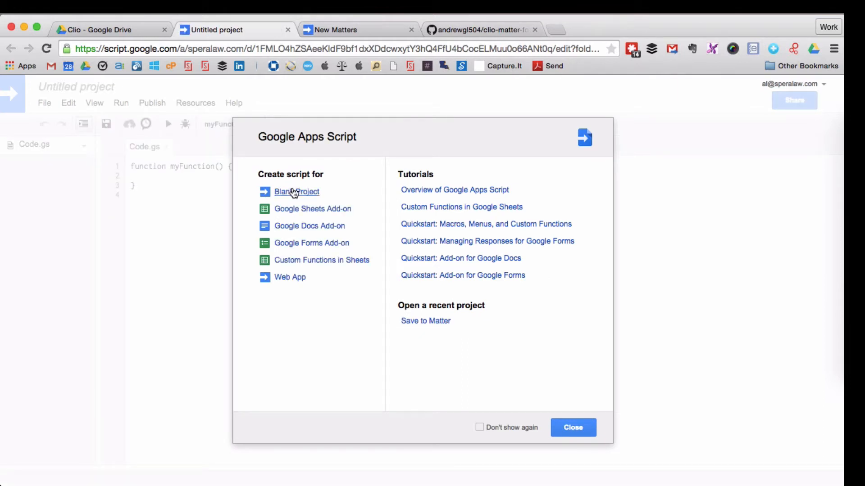
pyautogui.click(296, 191)
pyautogui.write('Create')
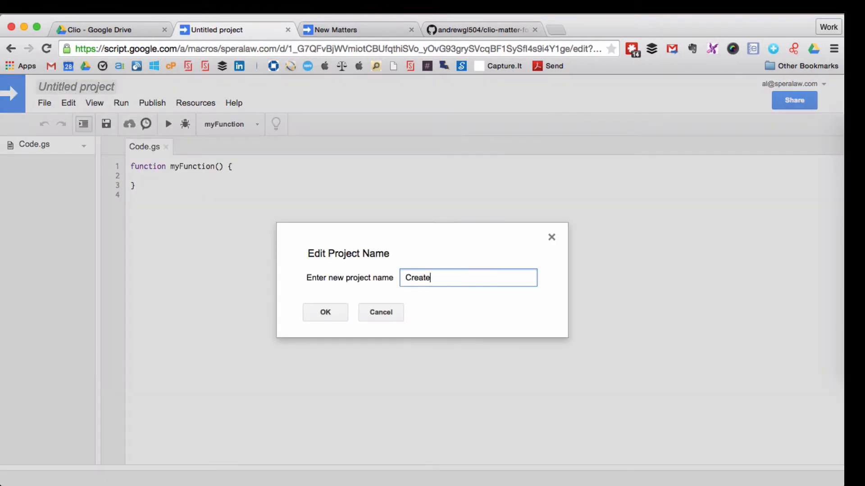
pyautogui.write('Matter Folders')
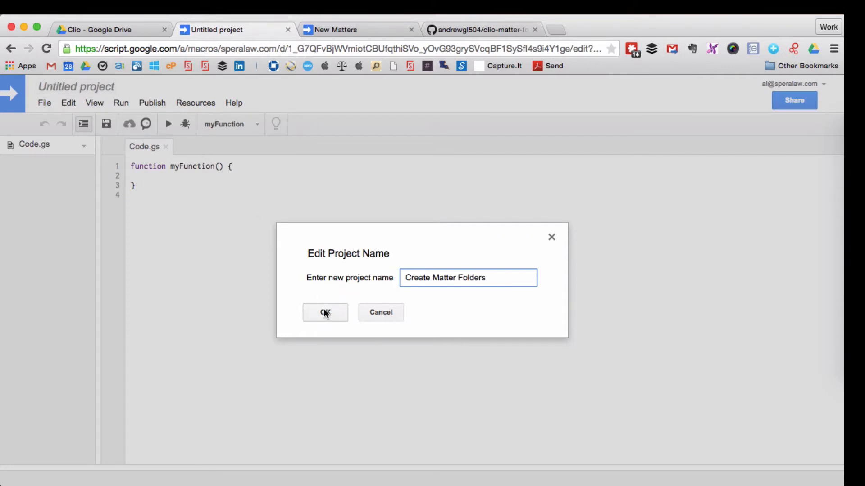
pyautogui.click(325, 312)
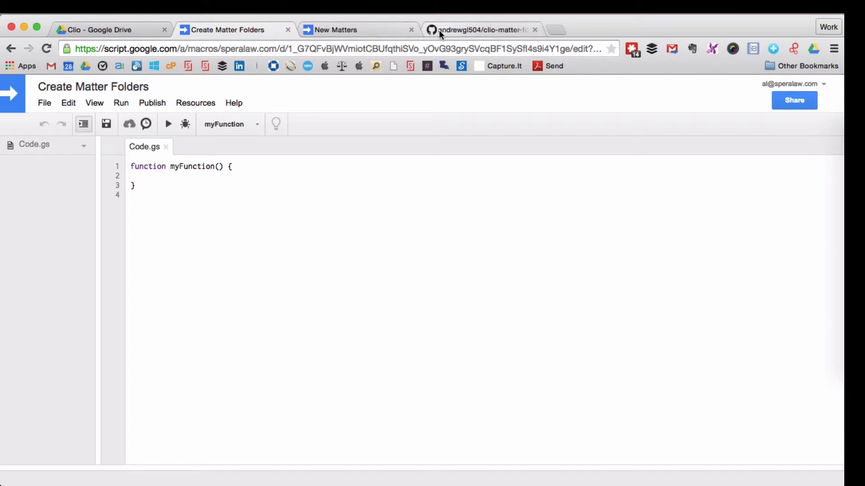
# - Copy the createFolders.gs code from the clio-matter-folders GitHub repository into the script editor
pyautogui.click(482, 30)
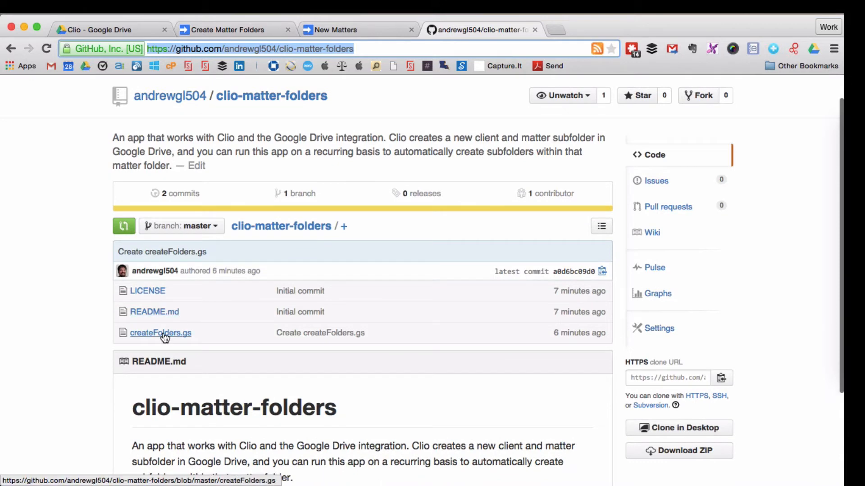
pyautogui.click(160, 332)
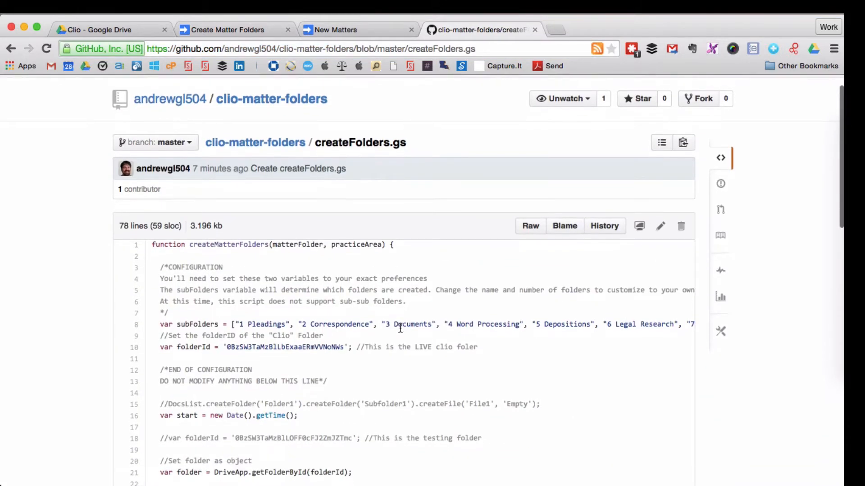
pyautogui.moveTo(639, 226)
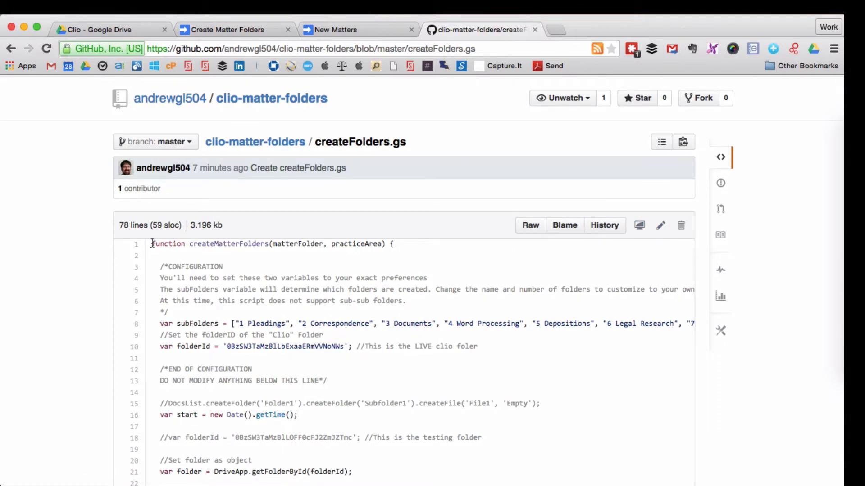
pyautogui.moveTo(153, 248)
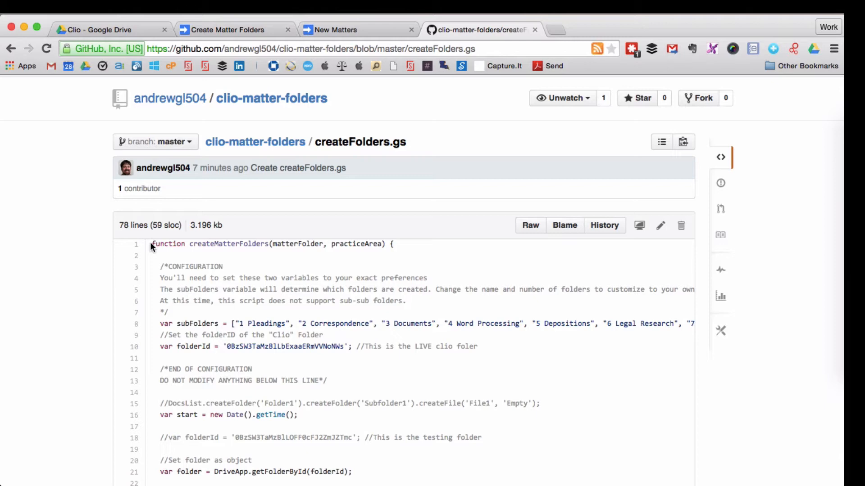
pyautogui.scroll(-3)
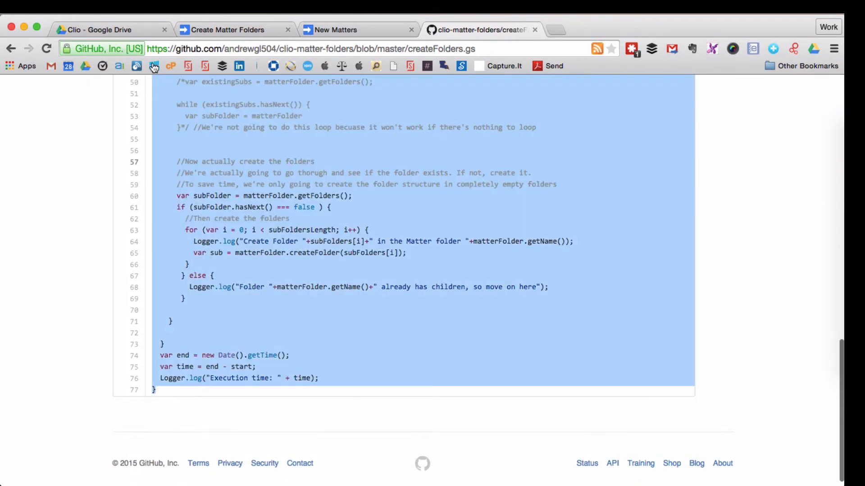
pyautogui.click(226, 30)
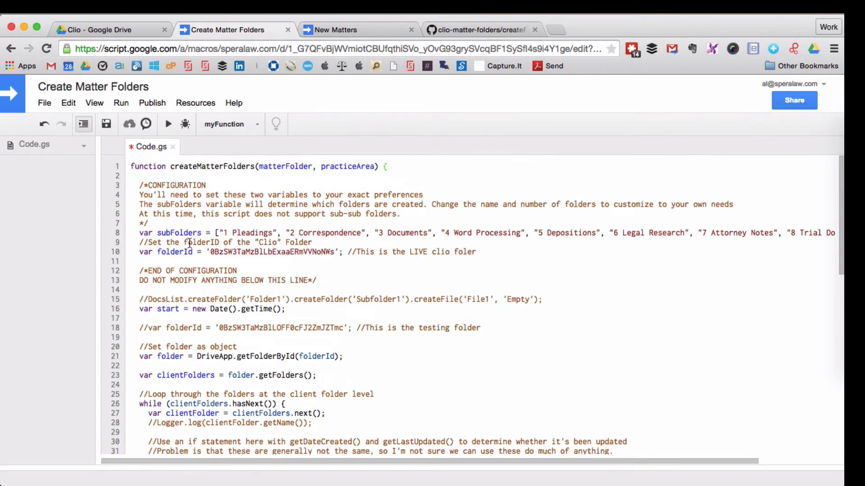
# - Save the pasted Code.gs and start editing the subFolders array on line 8
pyautogui.click(105, 124)
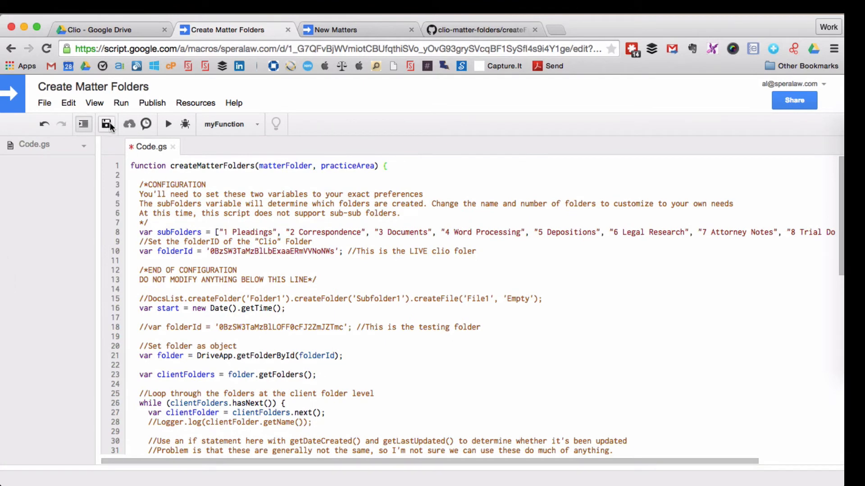
pyautogui.click(106, 123)
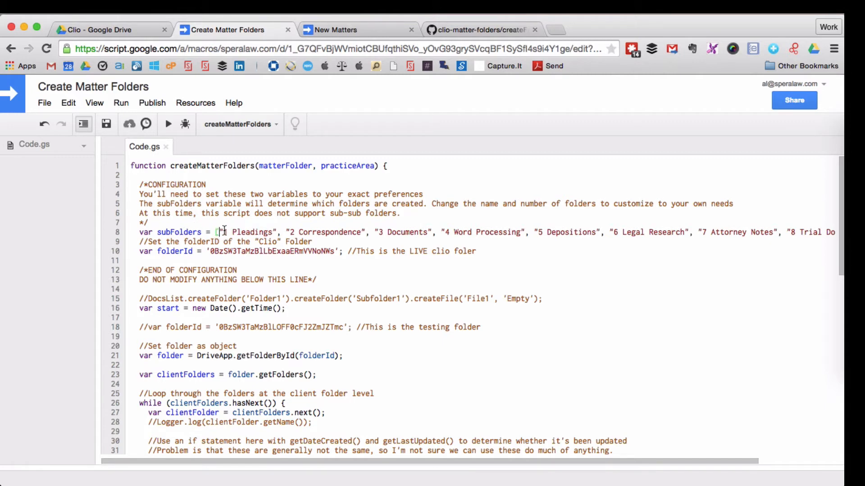
pyautogui.hscroll(3)
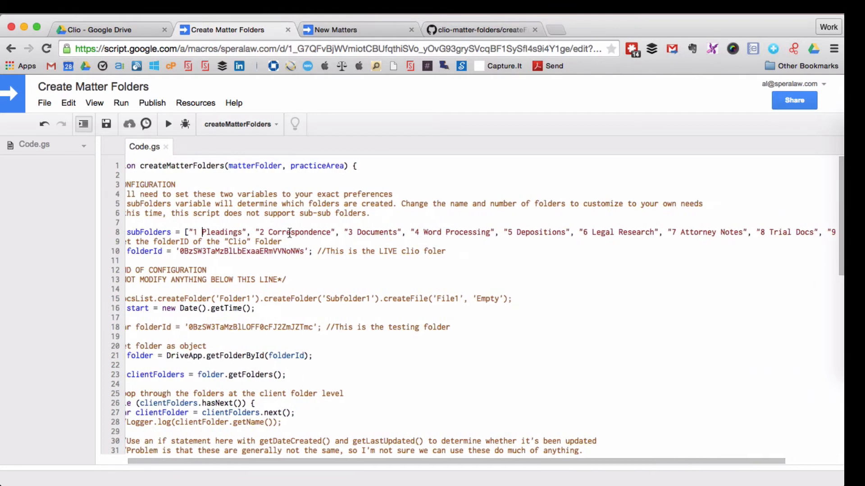
pyautogui.hscroll(-3)
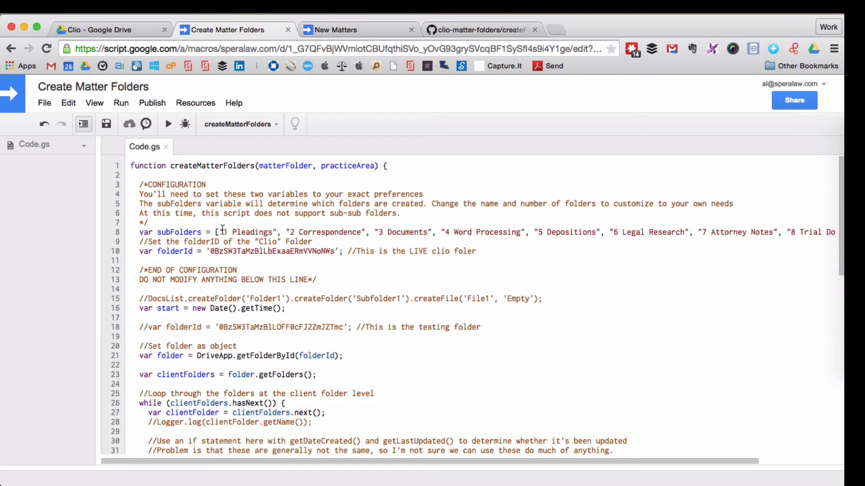
pyautogui.doubleClick(251, 233)
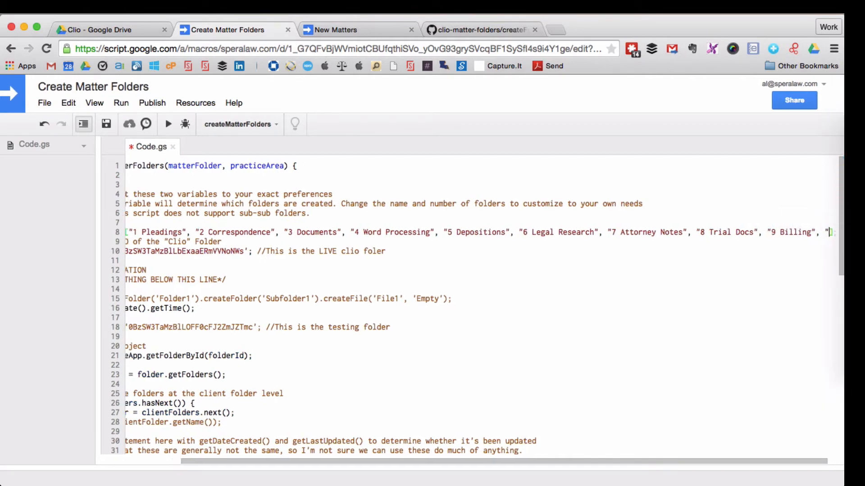
# - Delete '1.1 Discovery' from subFolders and correct 'foler' to 'folder' in the folderId comment
pyautogui.hscroll(3)
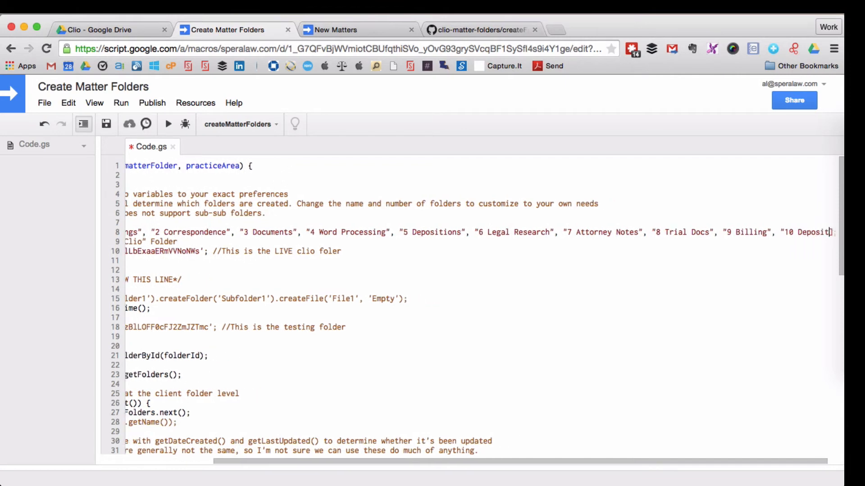
pyautogui.hscroll(-3)
pyautogui.write('"1')
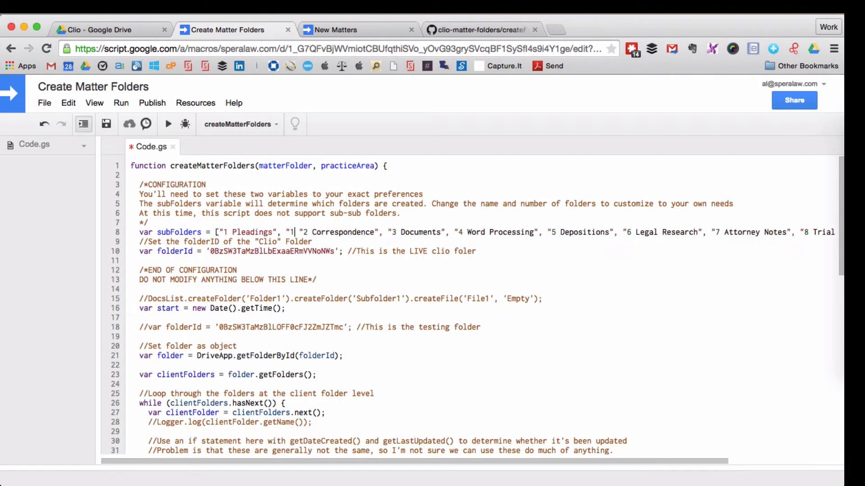
pyautogui.write('.1 Disco')
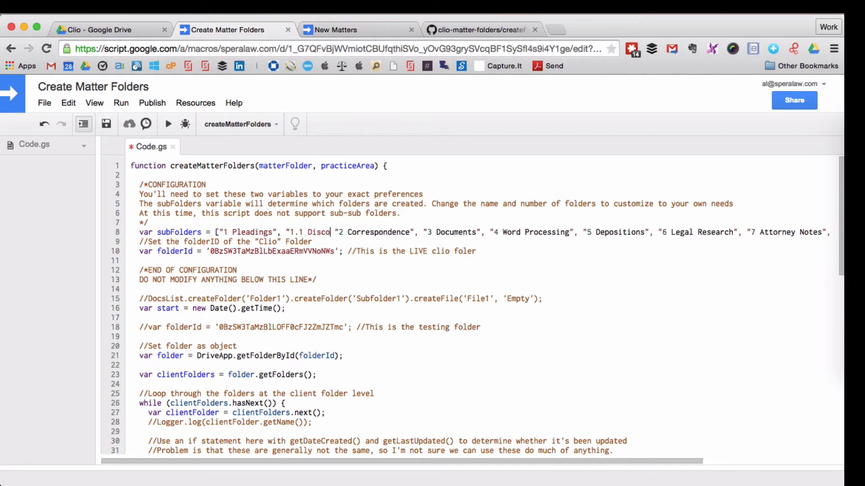
pyautogui.write('very,')
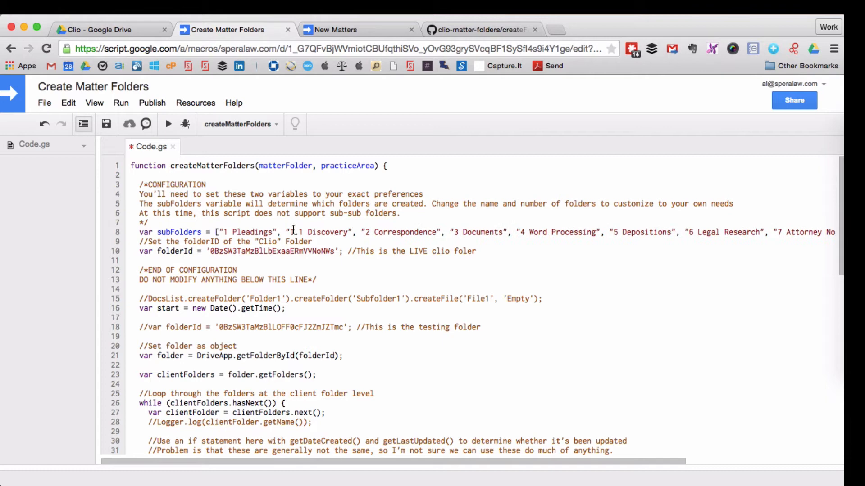
pyautogui.doubleClick(319, 231)
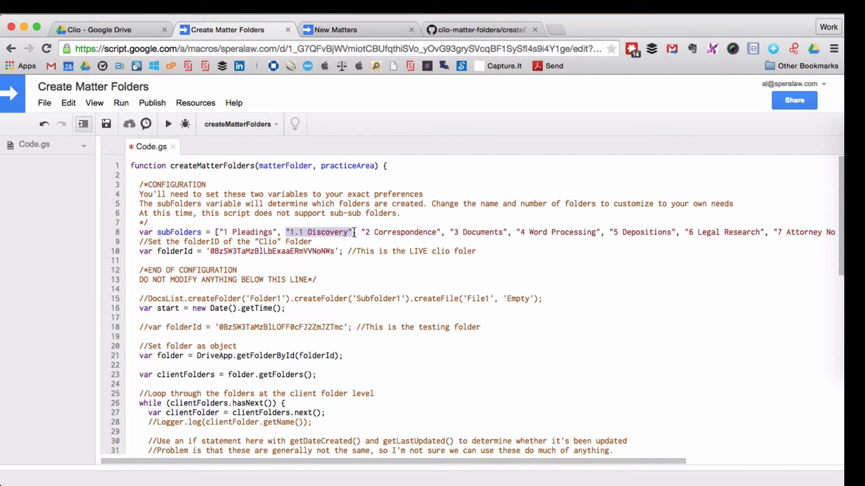
pyautogui.hscroll(3)
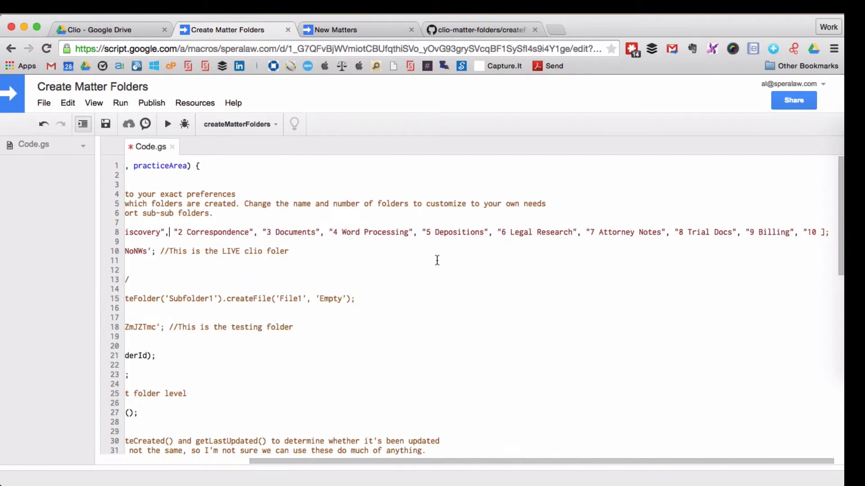
pyautogui.moveTo(817, 236)
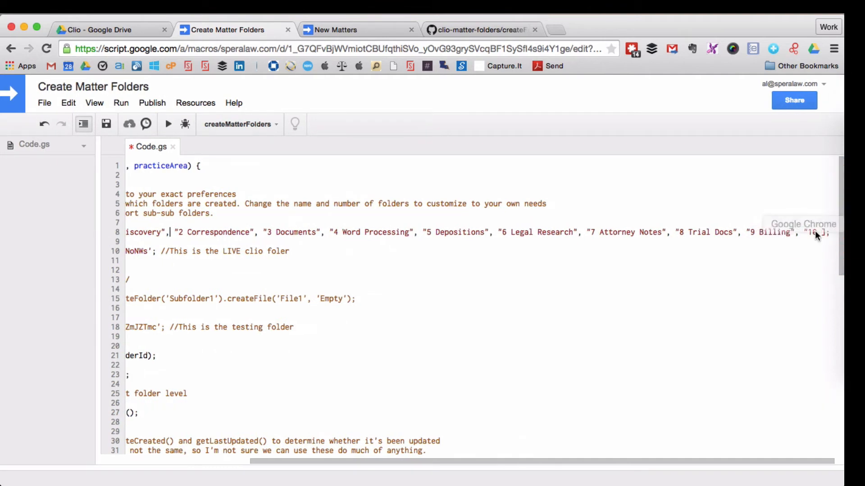
pyautogui.hscroll(3)
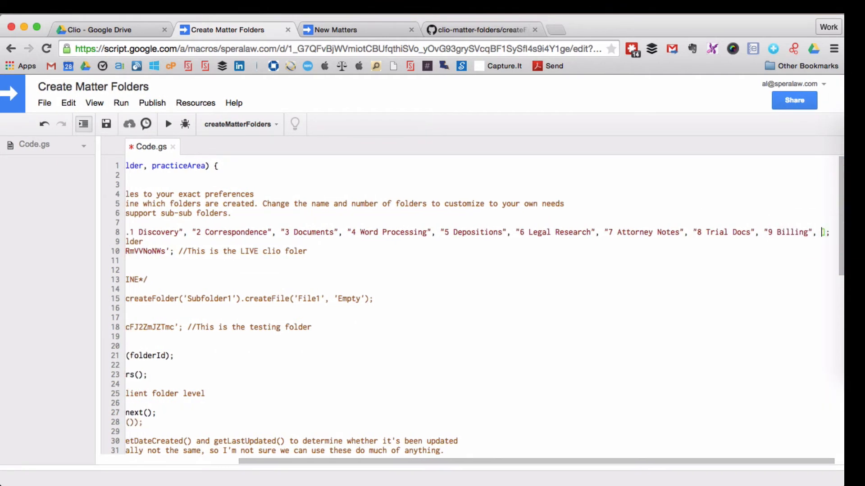
pyautogui.hscroll(-3)
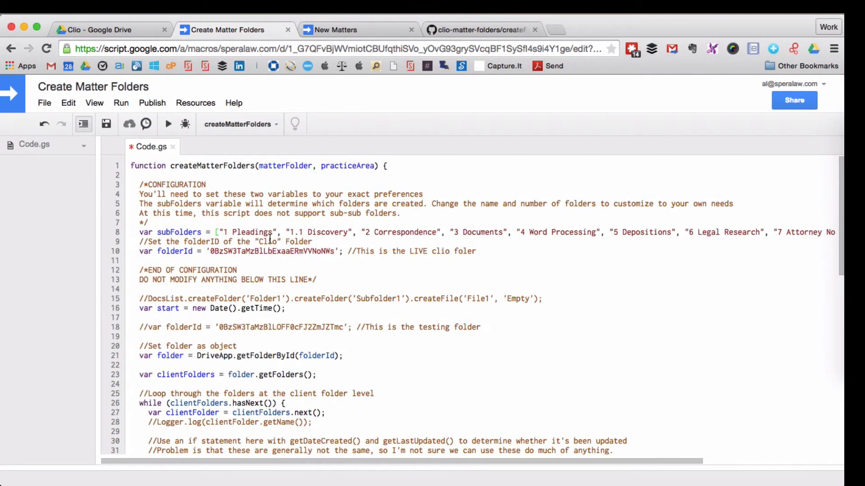
pyautogui.doubleClick(319, 232)
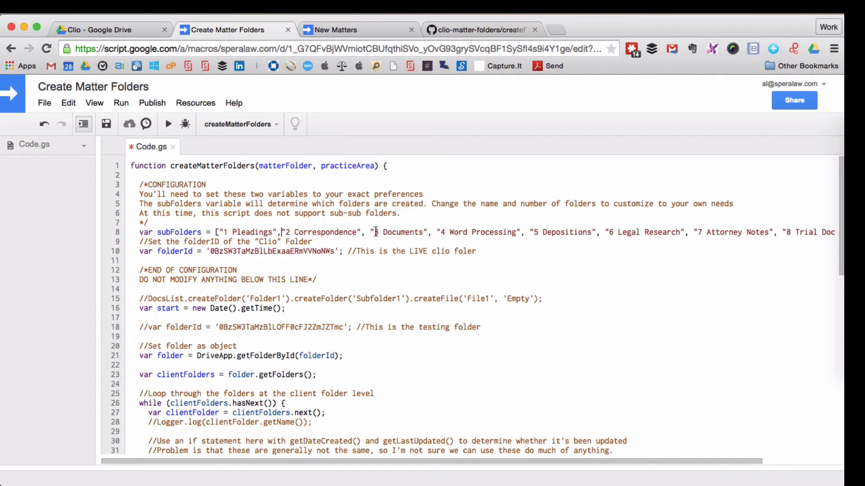
pyautogui.doubleClick(403, 232)
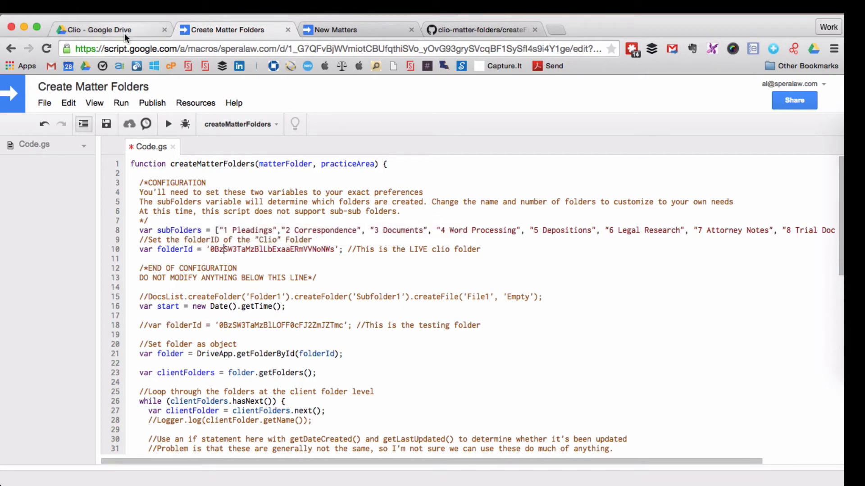
# - Open the Clio folder in Drive to view its folder ID in the URL
pyautogui.click(99, 29)
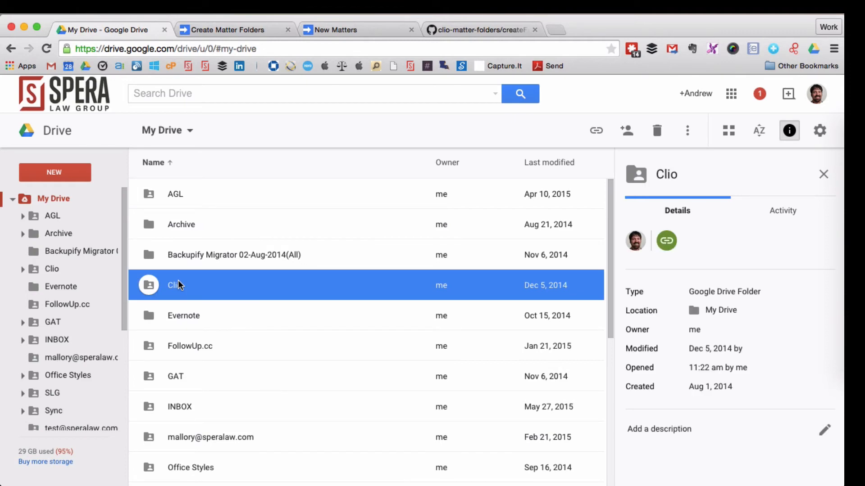
pyautogui.doubleClick(175, 285)
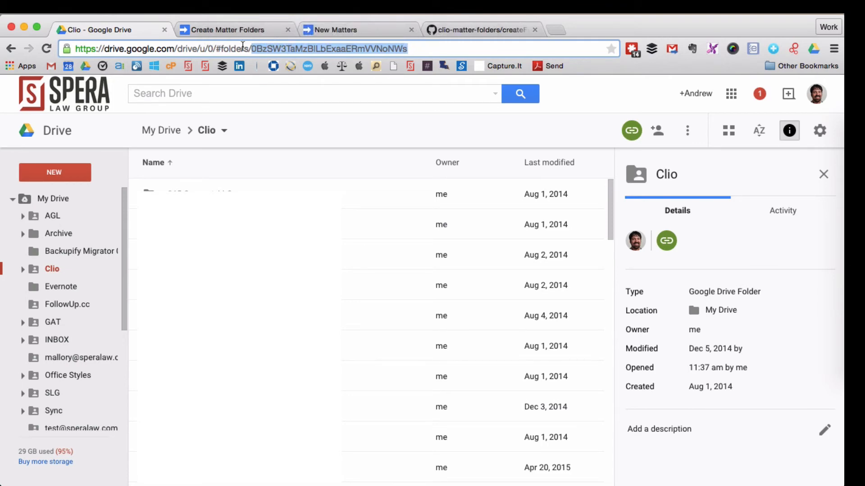
# - Save the edited Create Matter Folders script with folderId matching the Clio folder
pyautogui.click(226, 29)
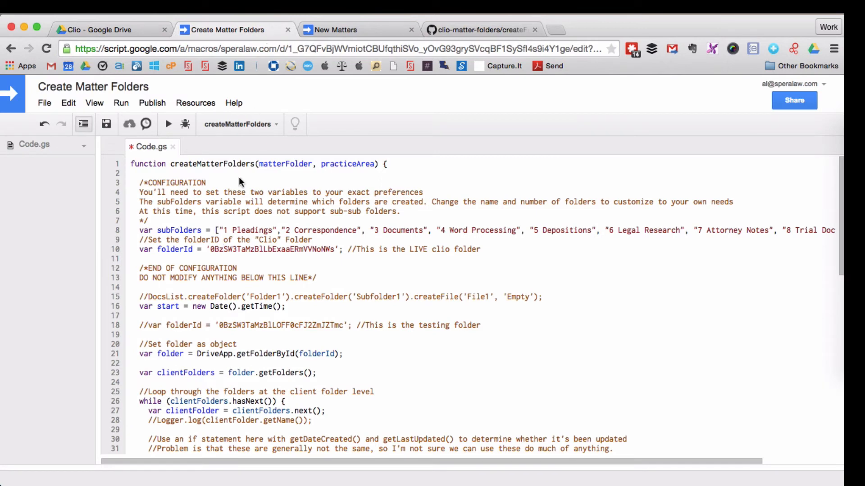
pyautogui.moveTo(247, 185)
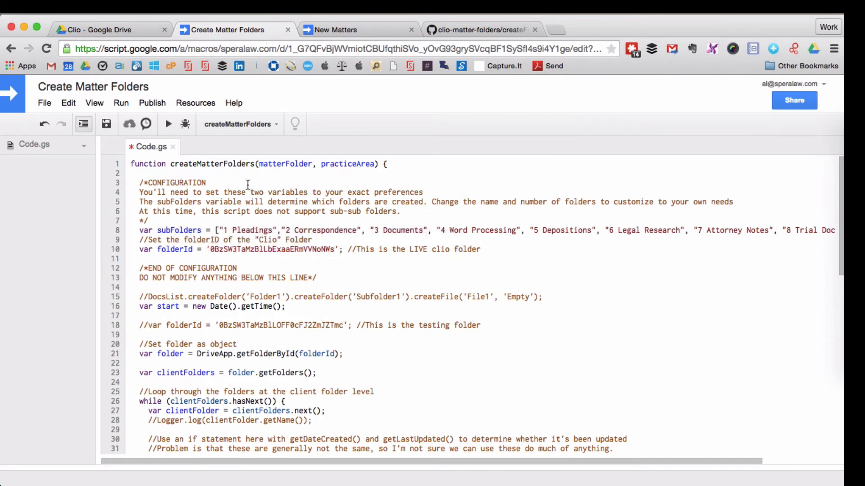
pyautogui.moveTo(202, 177)
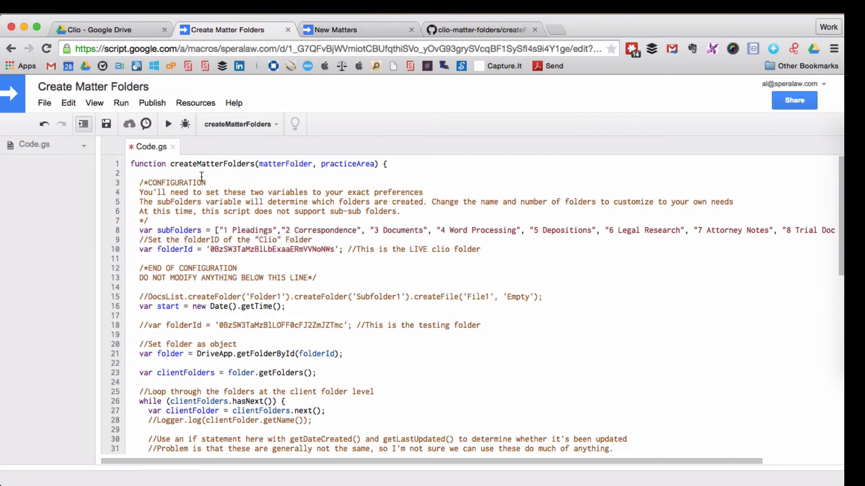
pyautogui.click(105, 124)
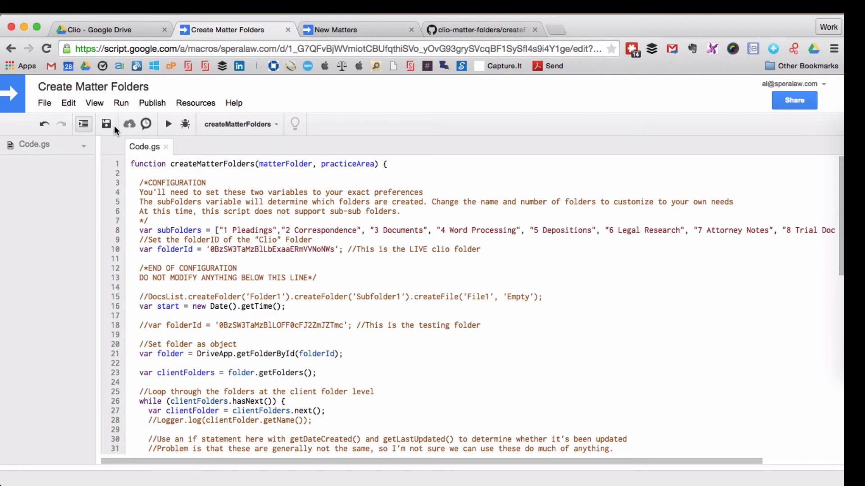
pyautogui.moveTo(195, 103)
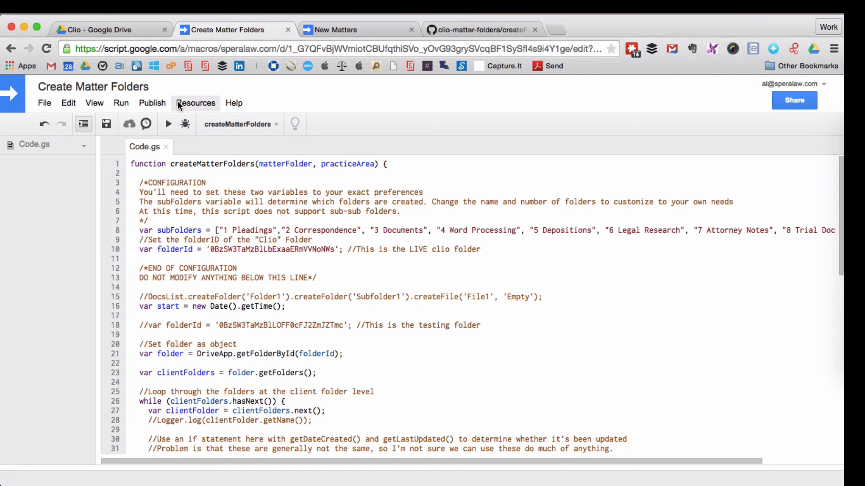
# - Open Resources > Current project's triggers, which shows no triggers yet
pyautogui.click(195, 103)
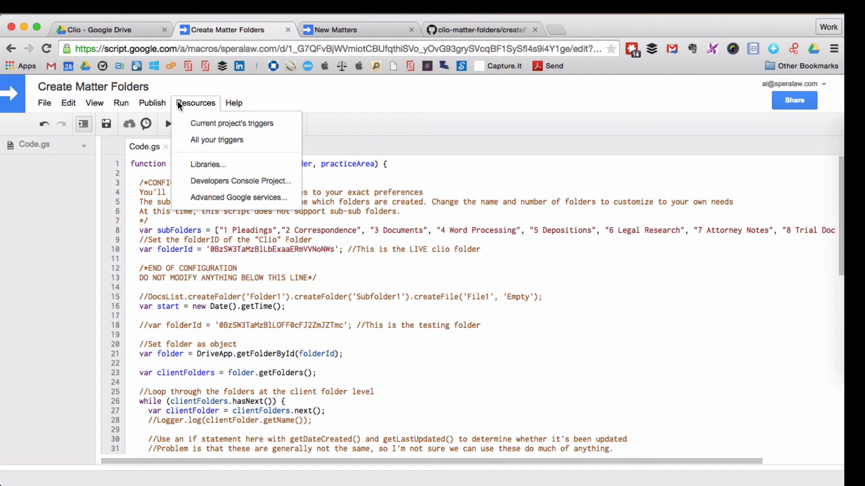
pyautogui.moveTo(216, 139)
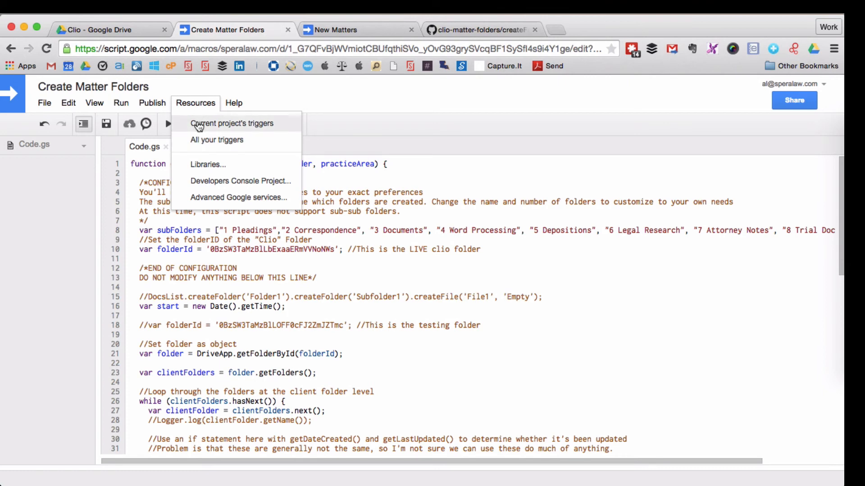
pyautogui.click(232, 123)
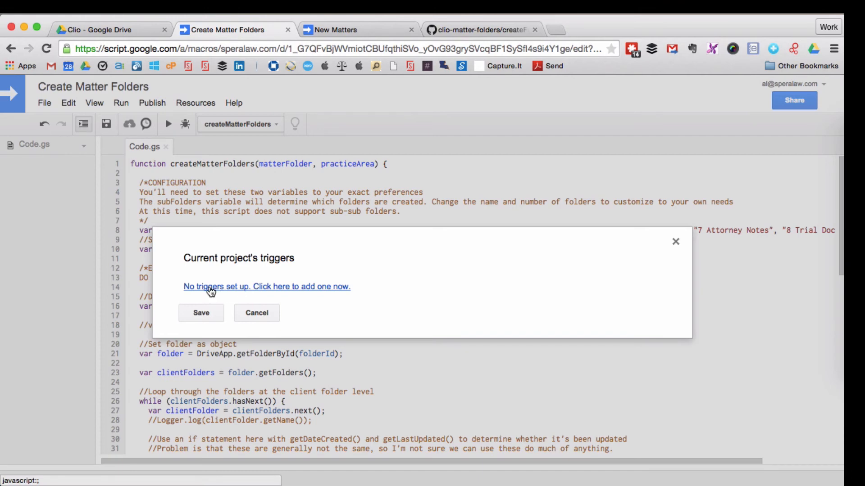
# - Add a createMatterFolders trigger: Time-driven, Hour timer, Every hour
pyautogui.click(266, 287)
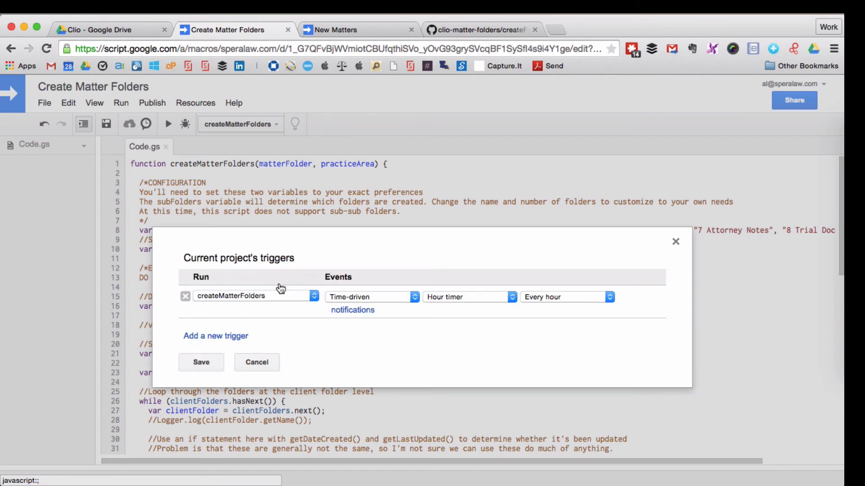
pyautogui.click(251, 296)
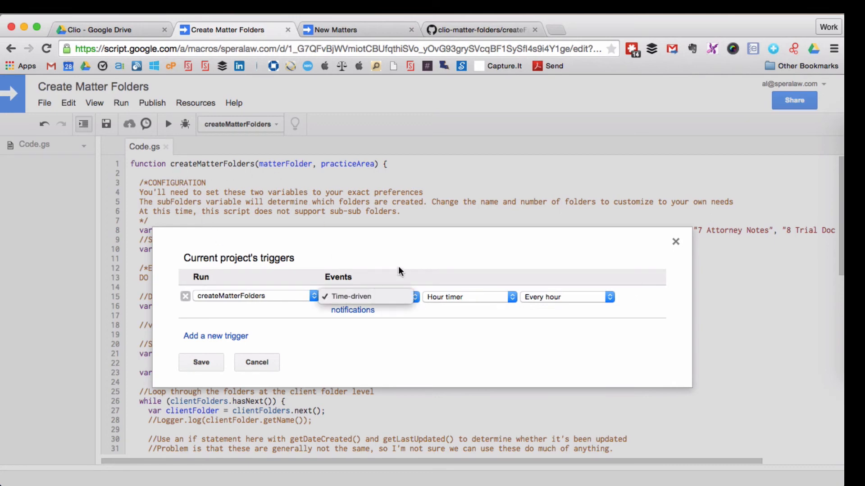
pyautogui.click(467, 297)
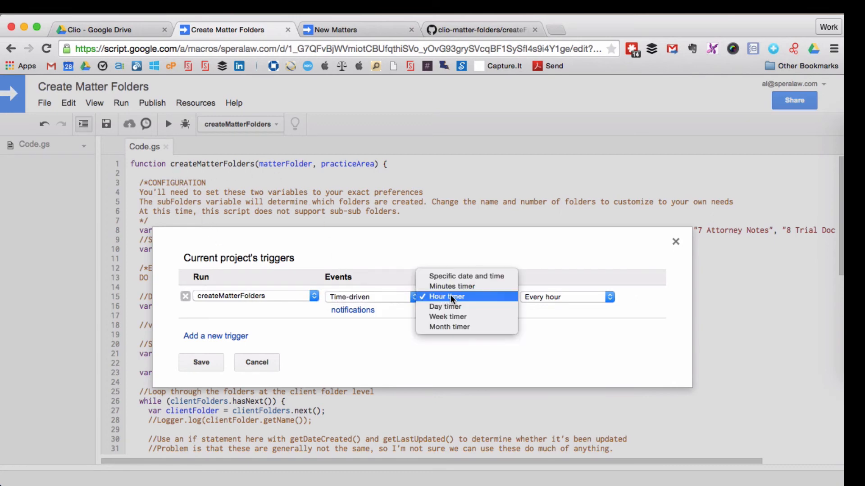
pyautogui.click(447, 296)
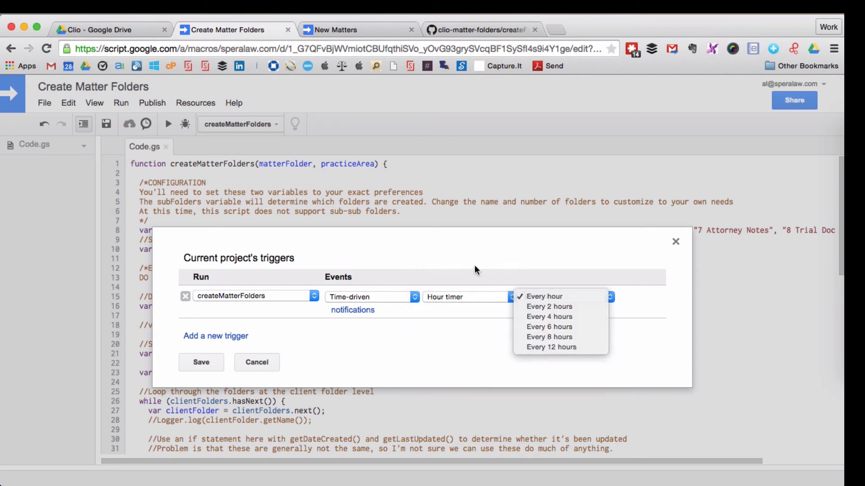
pyautogui.click(545, 296)
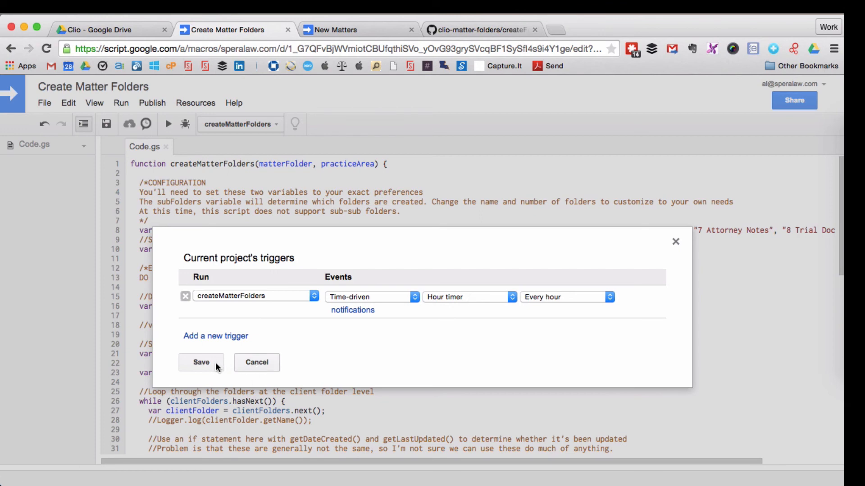
# - Save the hourly trigger and grant the script access to Google Drive files
pyautogui.click(200, 362)
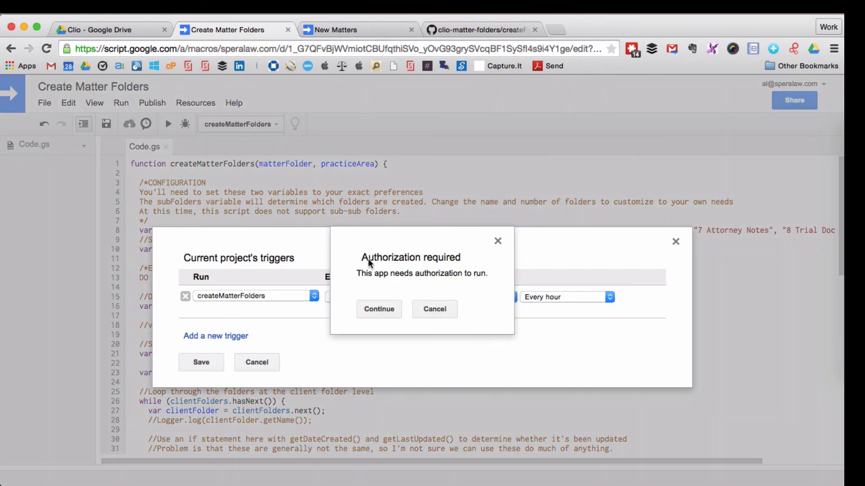
pyautogui.click(379, 309)
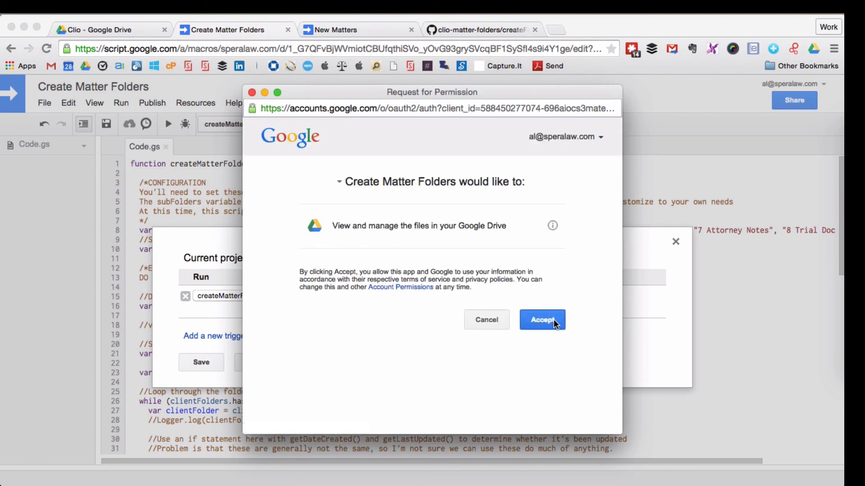
pyautogui.click(543, 320)
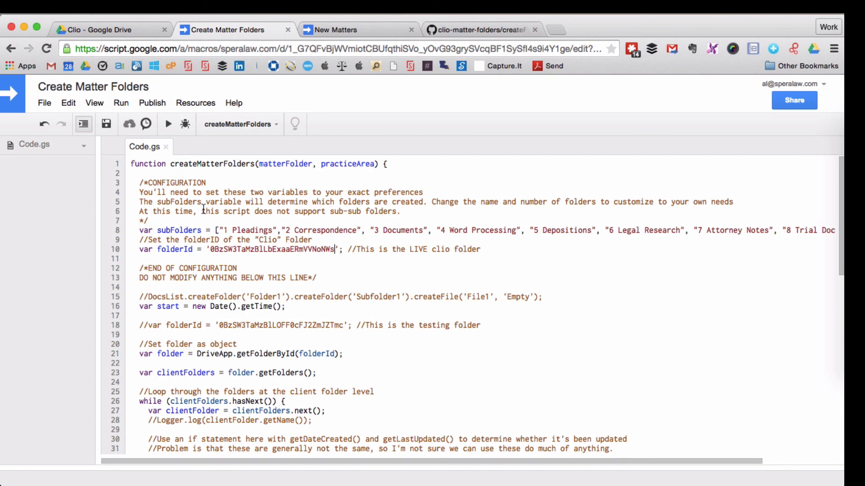
pyautogui.scroll(-3)
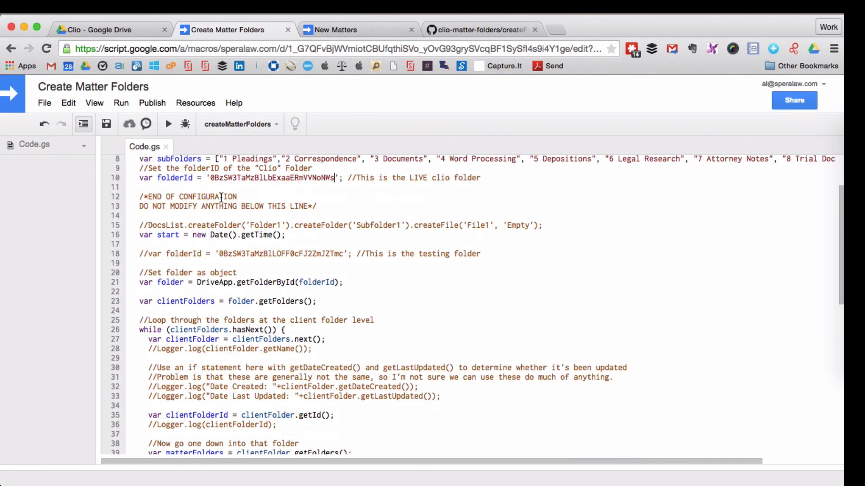
pyautogui.scroll(3)
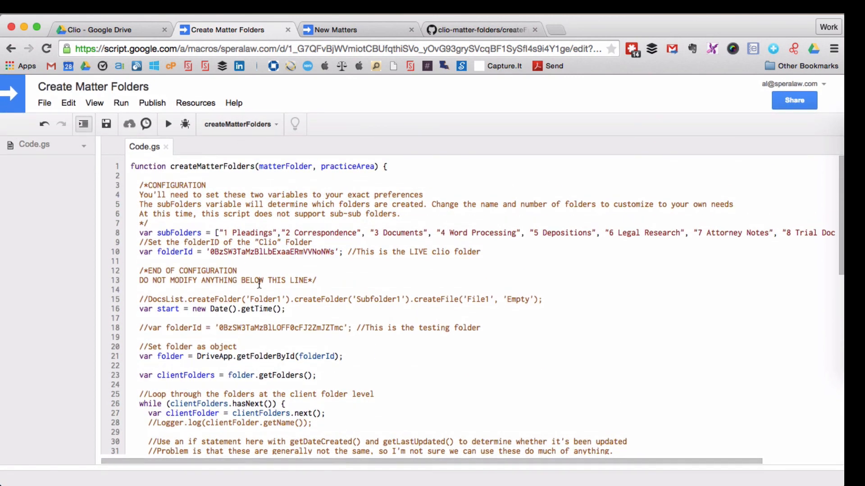
pyautogui.scroll(-3)
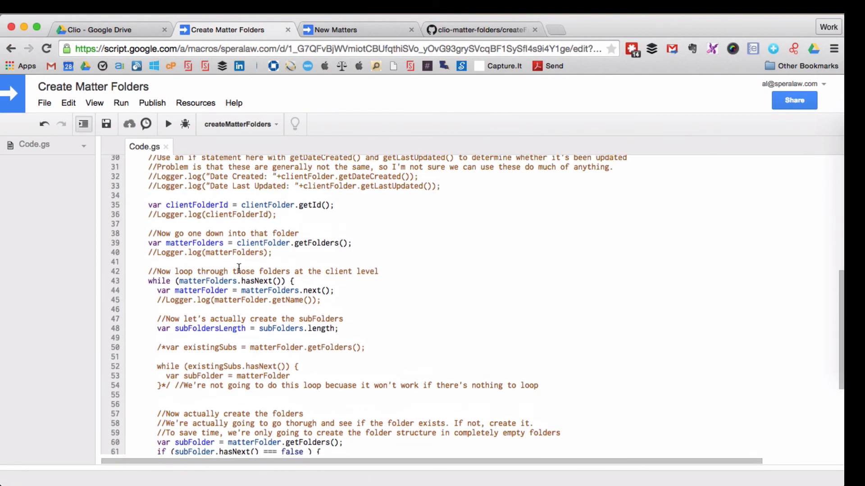
pyautogui.scroll(3)
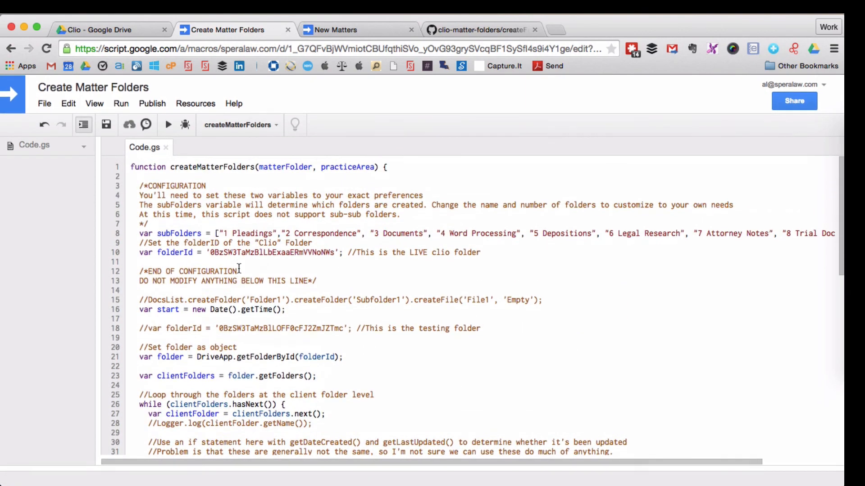